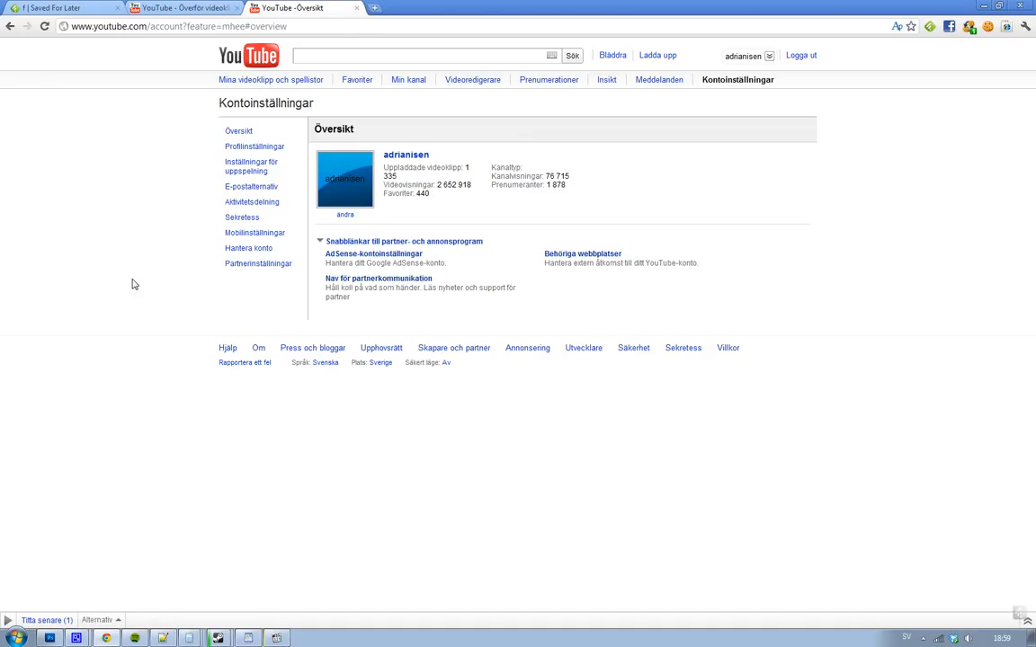
Expand the username dropdown to show playlists and shortcuts on the account overview.
left_click(748, 56)
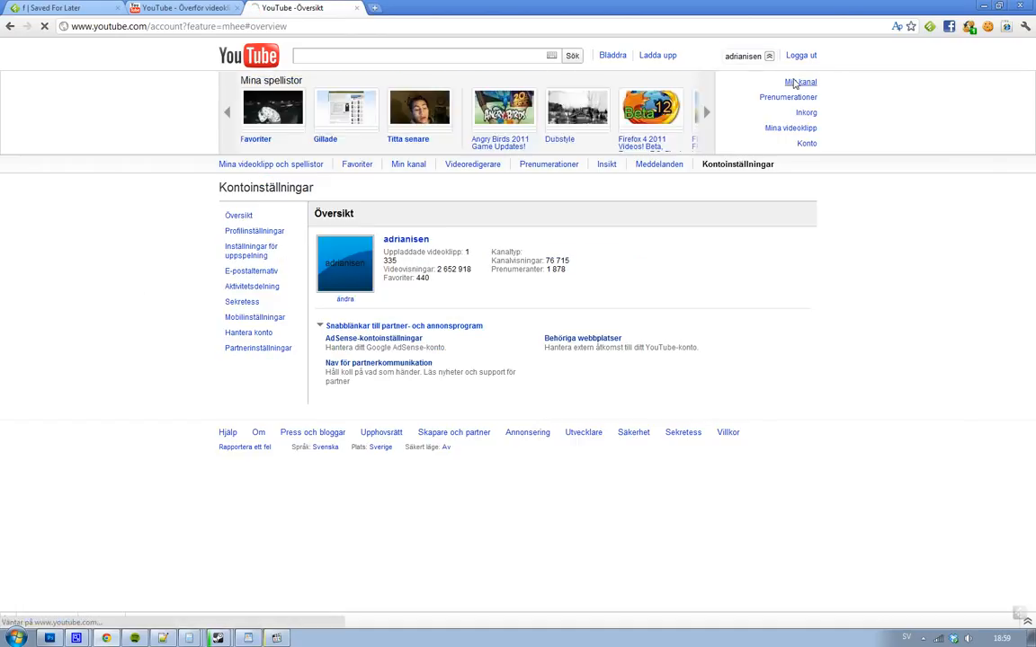
Open Min kanal and scroll to the Profil box showing views and subscribers.
left_click(800, 82)
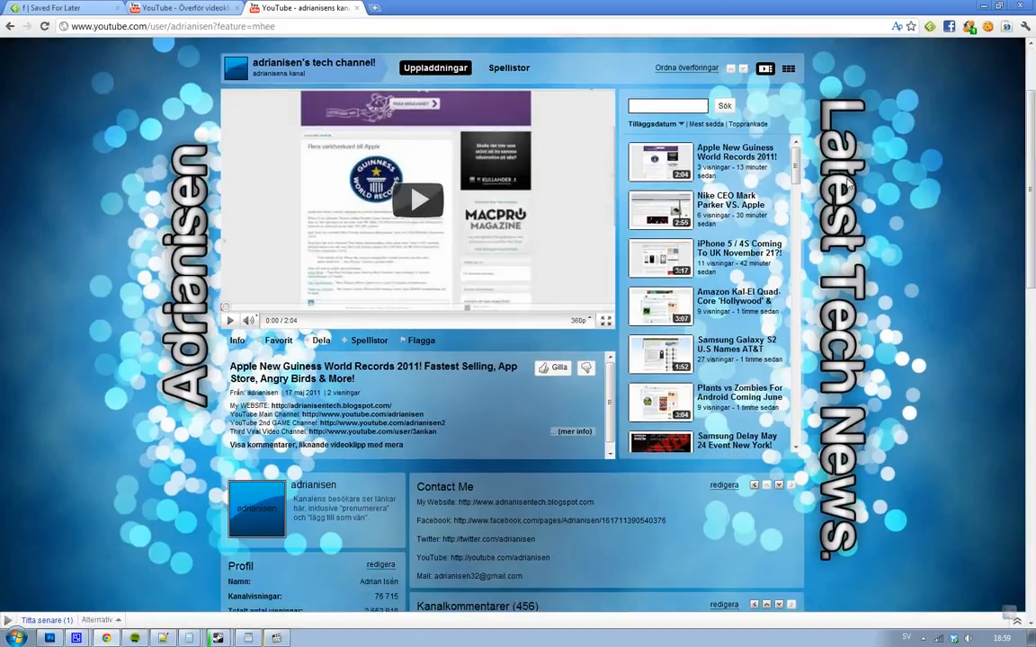
scroll("down", 3)
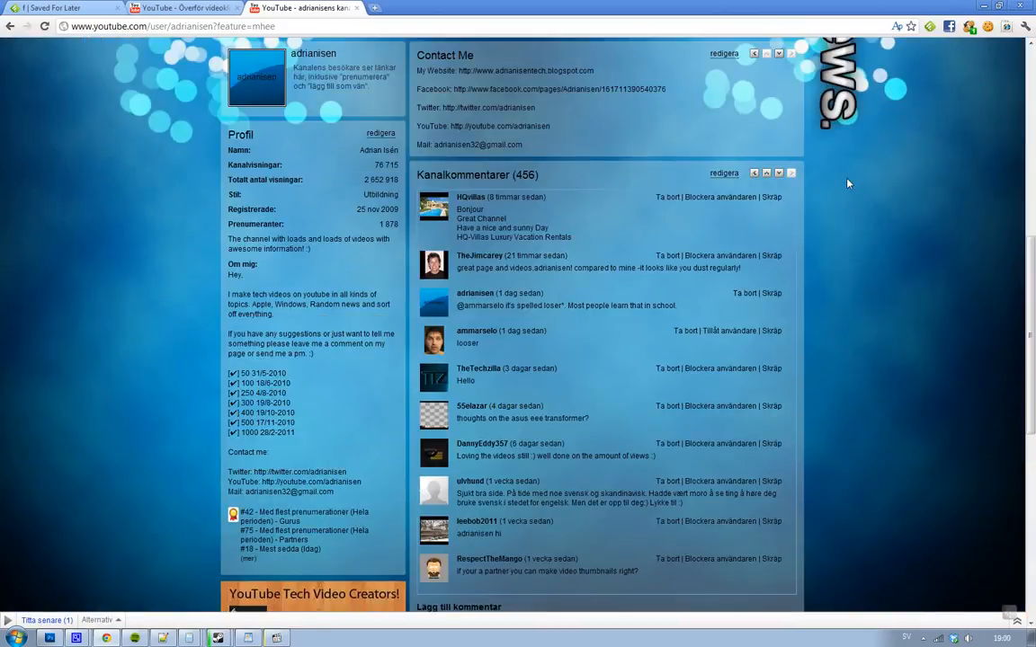
mouse_move(384, 190)
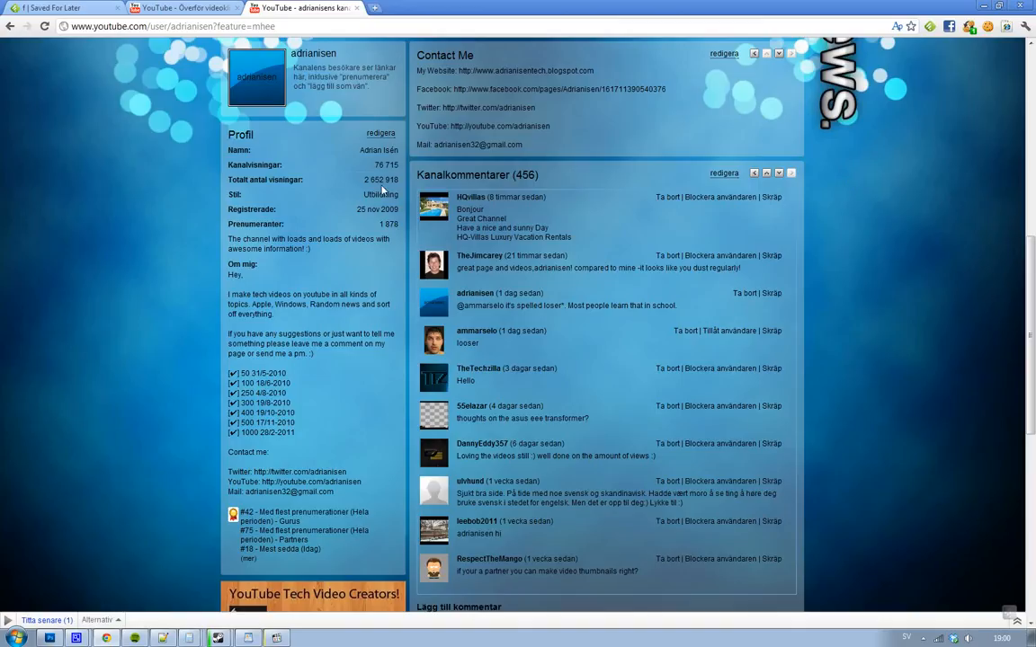
mouse_move(351, 198)
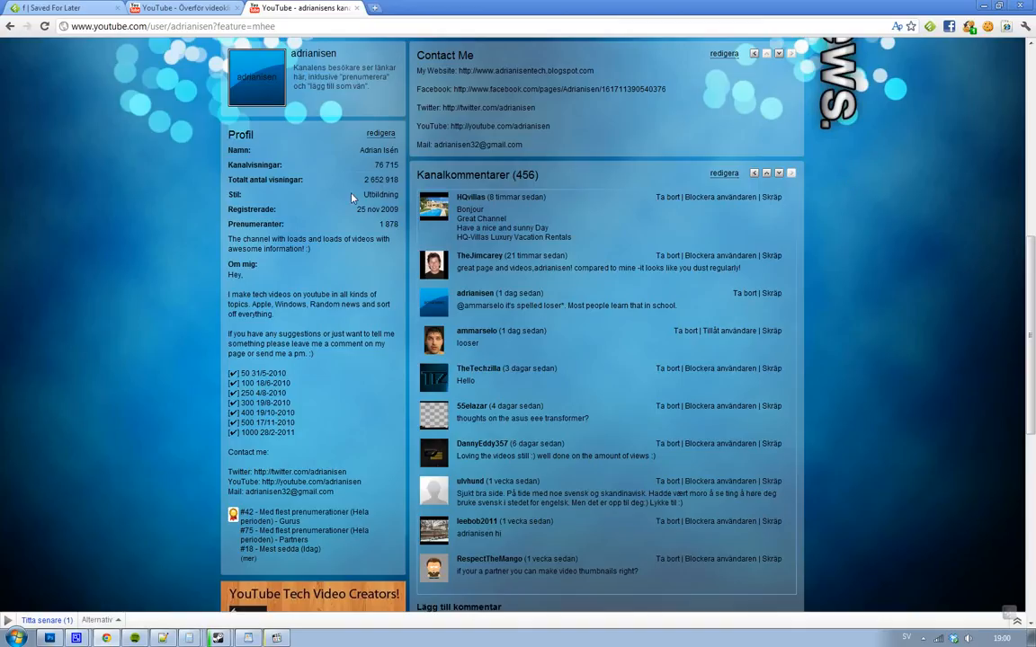
mouse_move(376, 167)
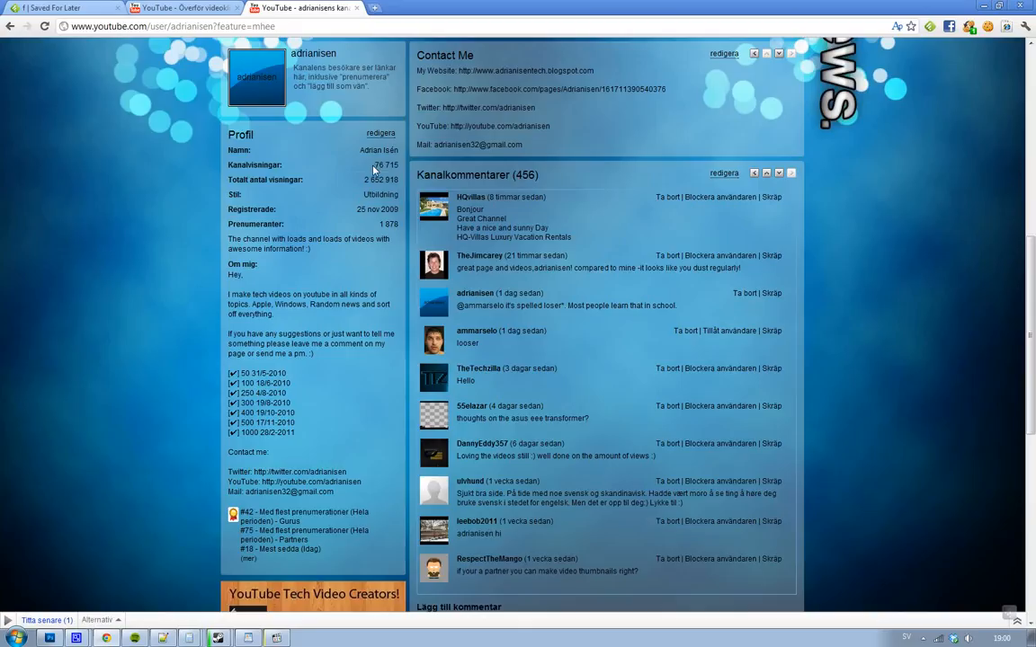
mouse_move(381, 228)
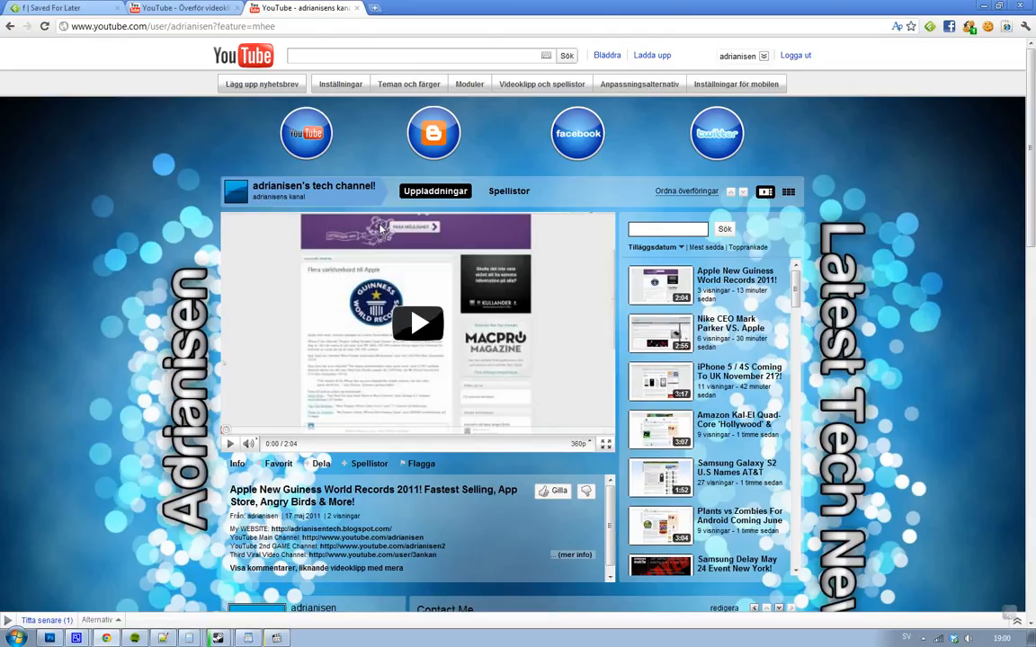
Return to the YouTube start page via the logo and open the username menu.
left_click(242, 55)
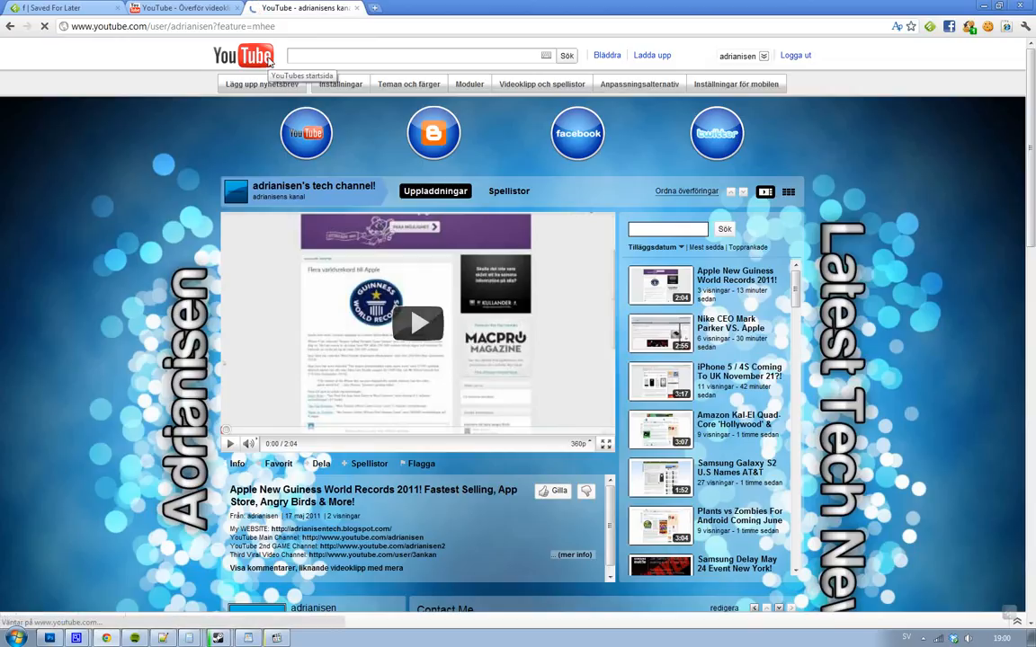
left_click(243, 56)
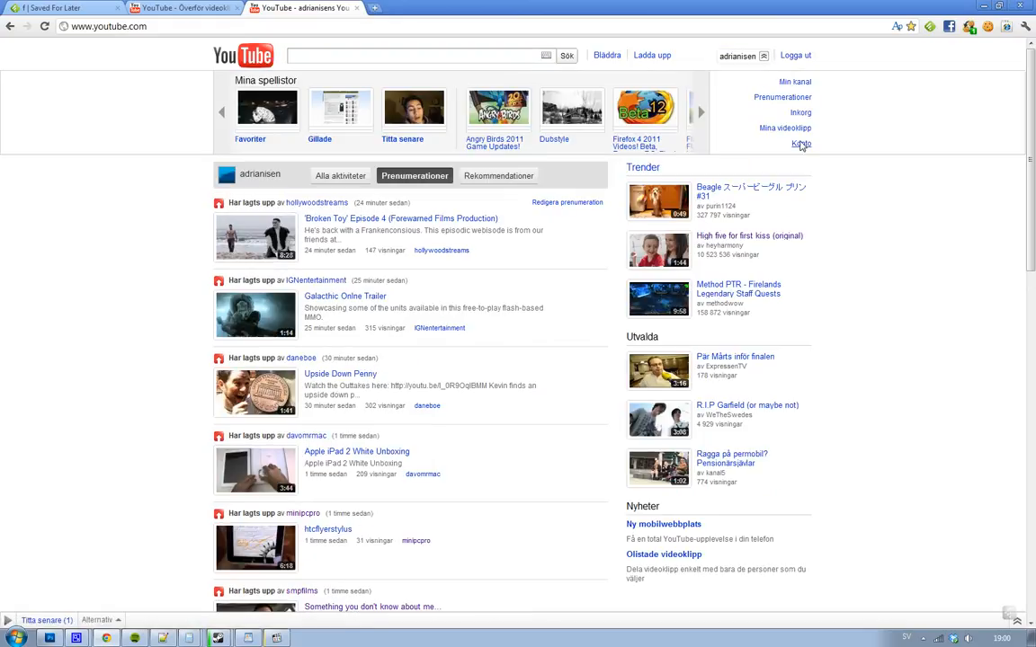
Go through Konto to Mina videoklipp, listing 1–100 of 1336 uploads.
left_click(800, 144)
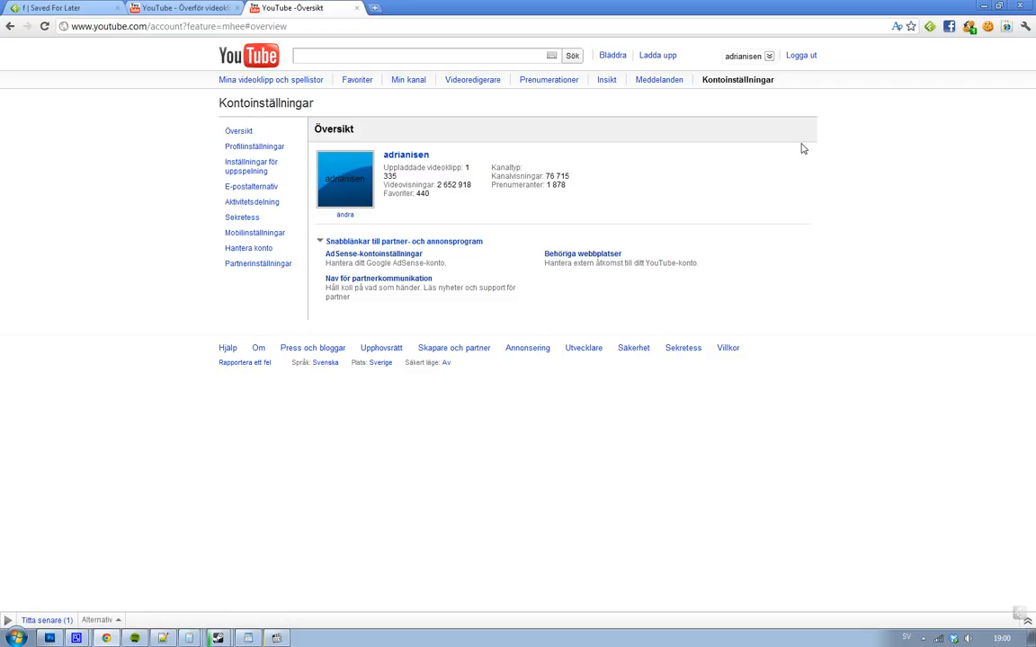
left_click(184, 7)
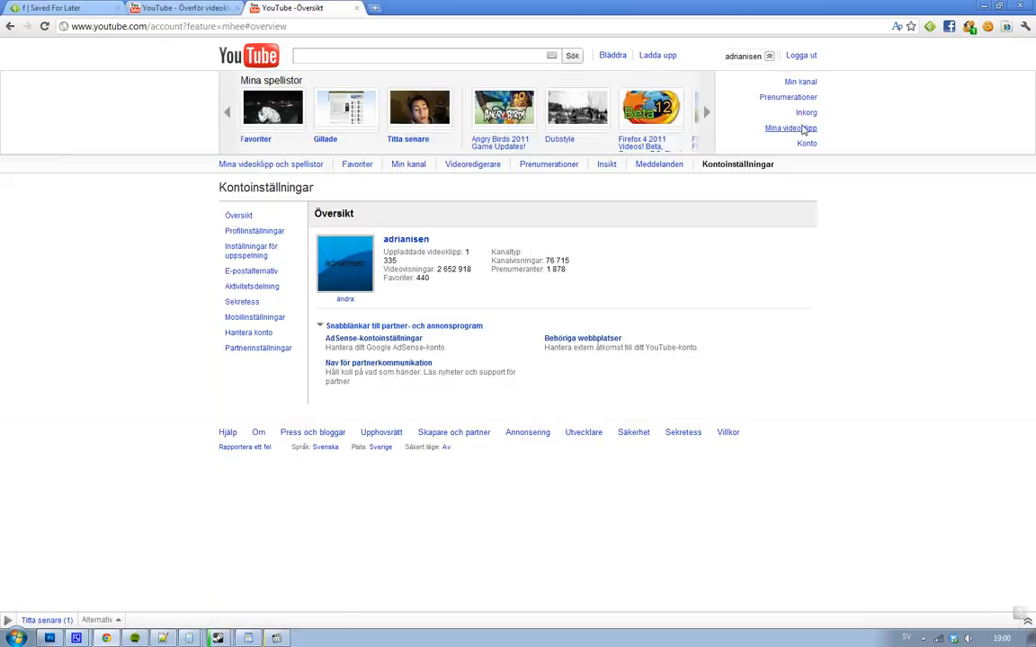
left_click(789, 128)
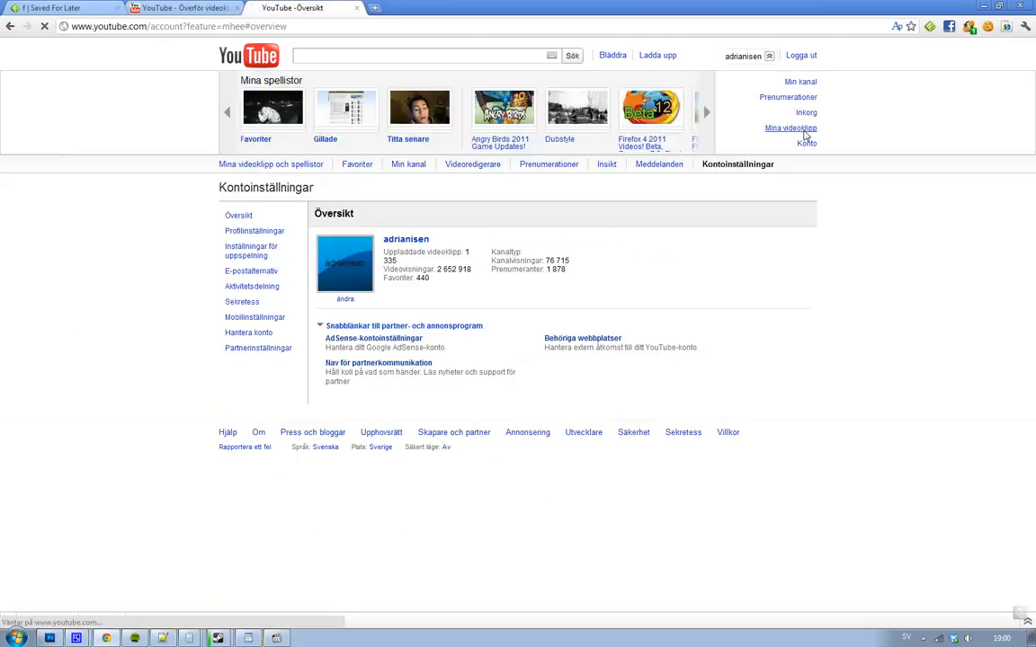
left_click(789, 128)
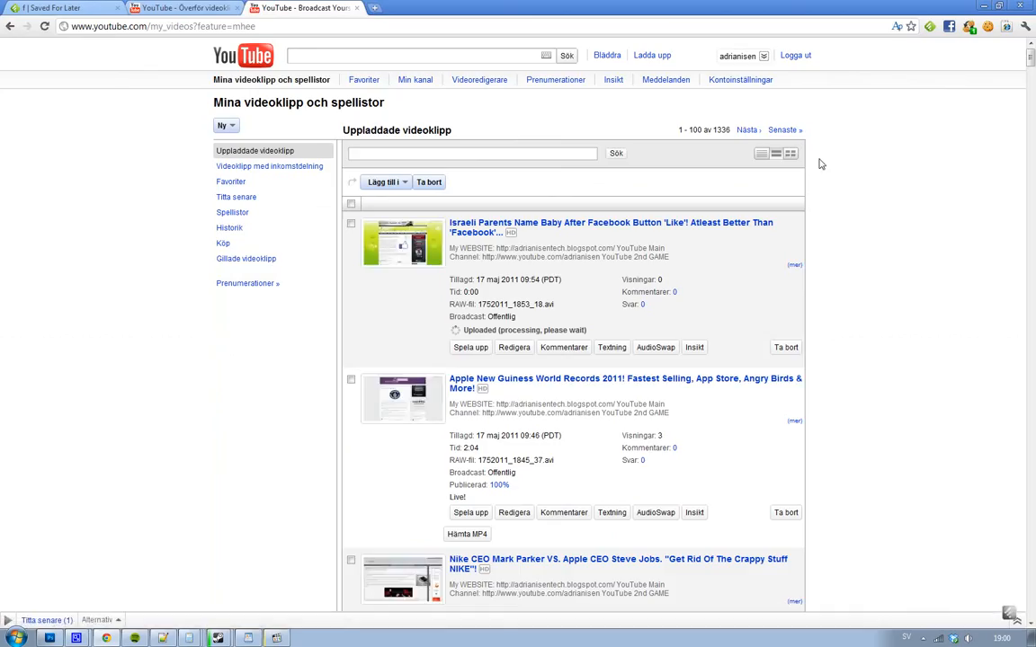